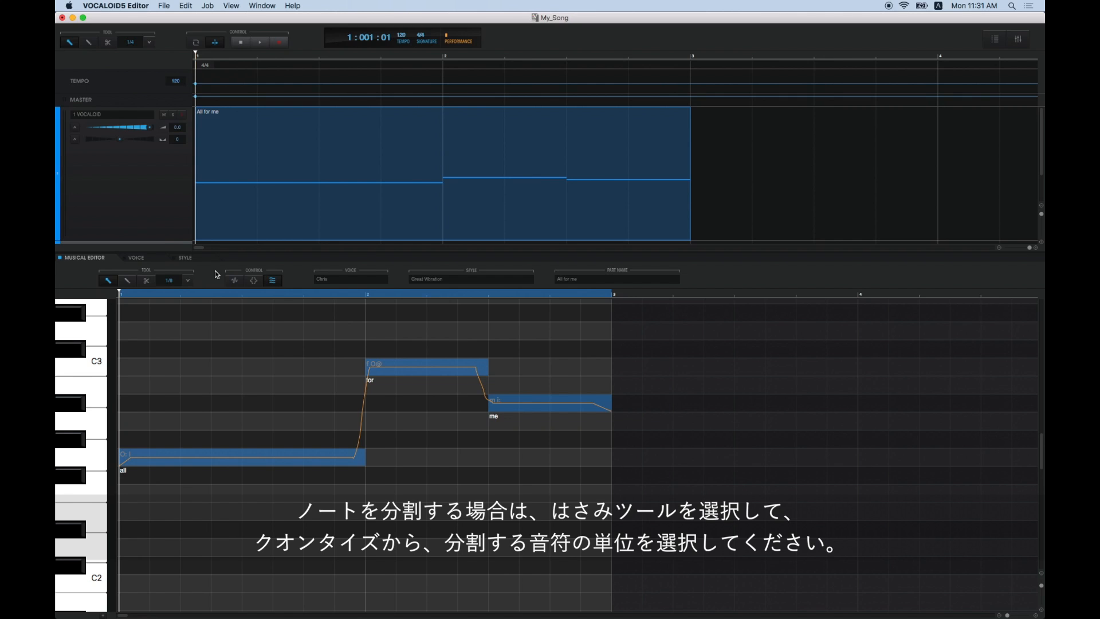
Step: Select the scissors tool in the Musical Editor and show the Quantize split-length choices
left_click(146, 280)
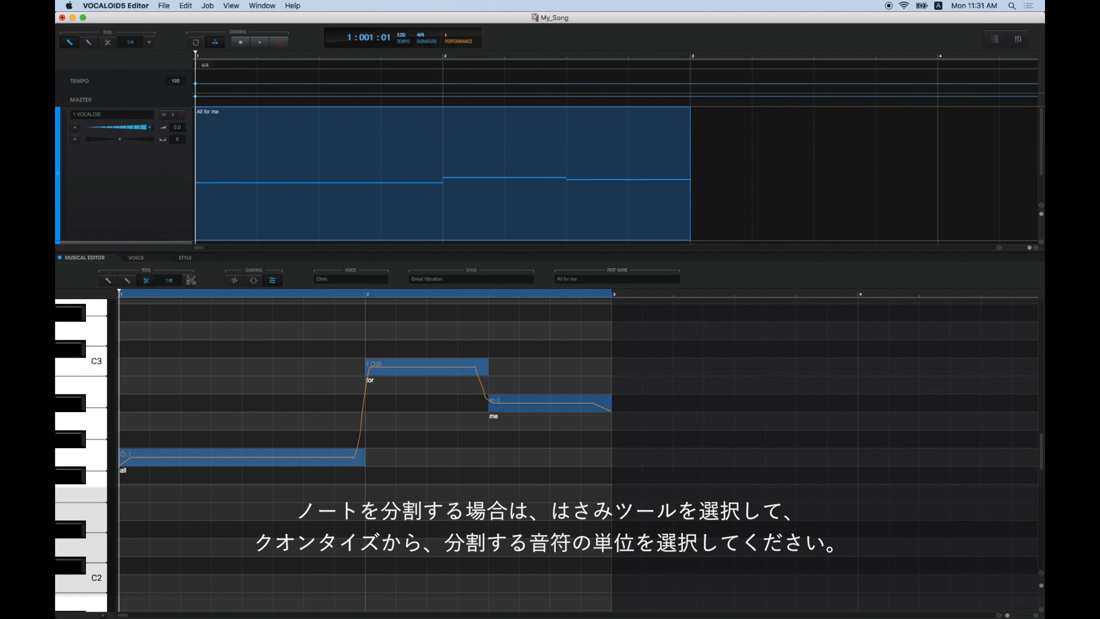
left_click(167, 279)
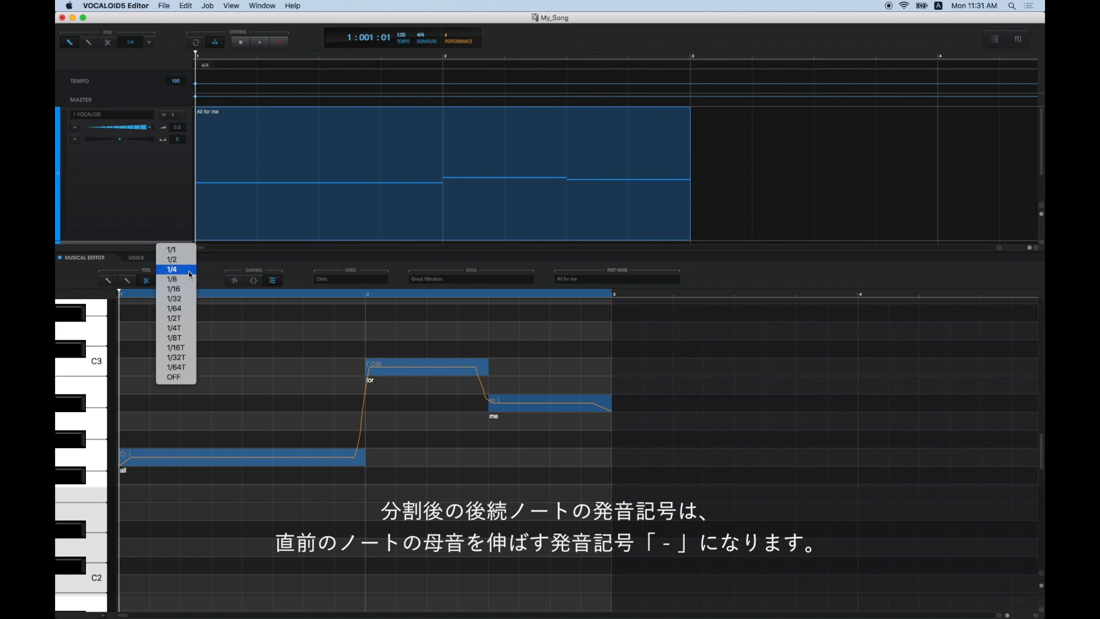
Step: Cut the long 'all' note into 1/4-note pieces with the scissors
left_click(171, 269)
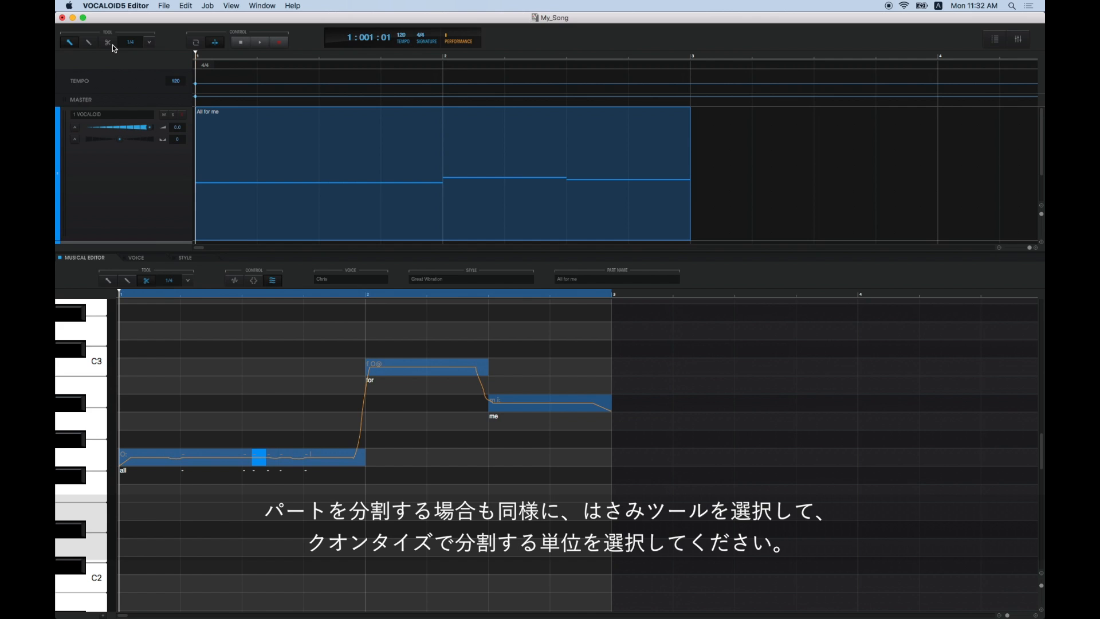
Step: Switch the Arrangement area to the scissors tool with Quantize set to OFF
left_click(106, 41)
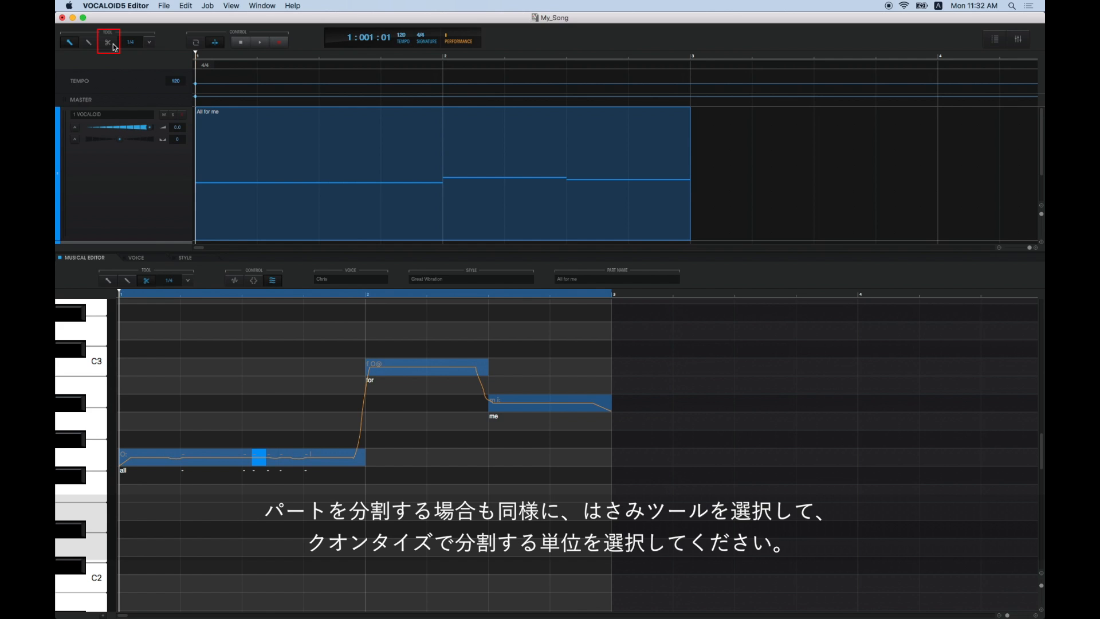
left_click(149, 43)
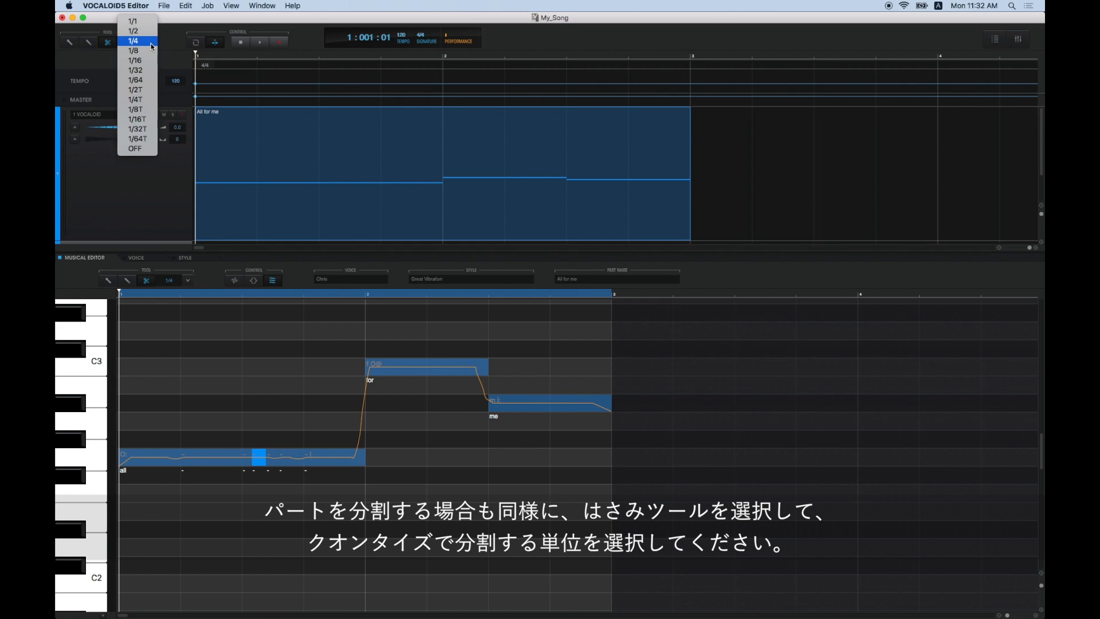
left_click(133, 21)
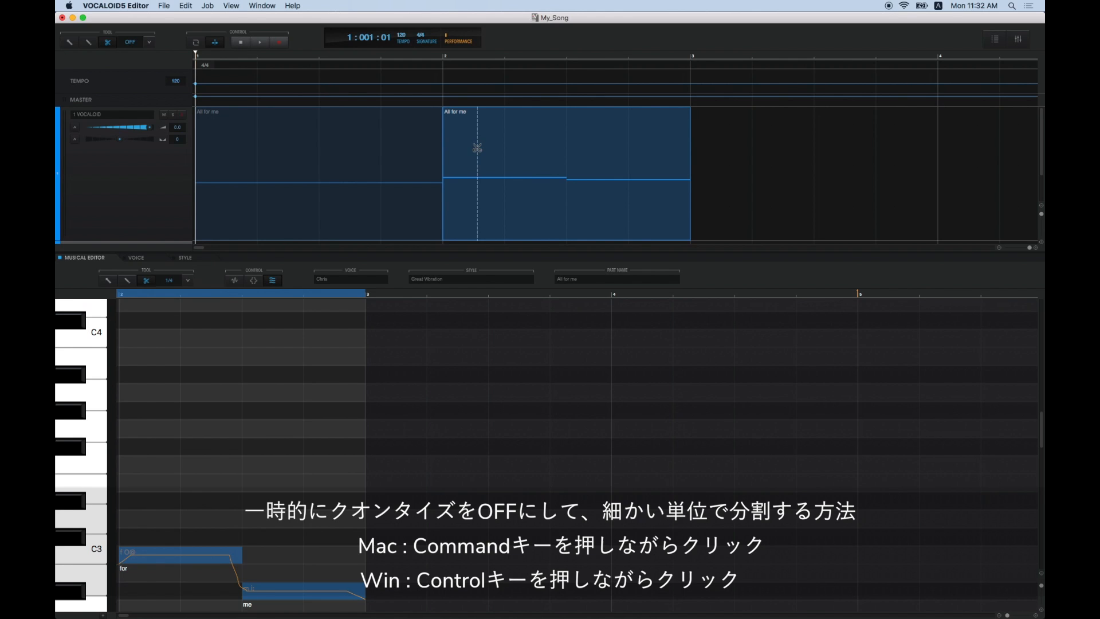
Step: Cut the second 'All for me' part at two more unsnapped positions, leaving four parts
left_click(477, 148)
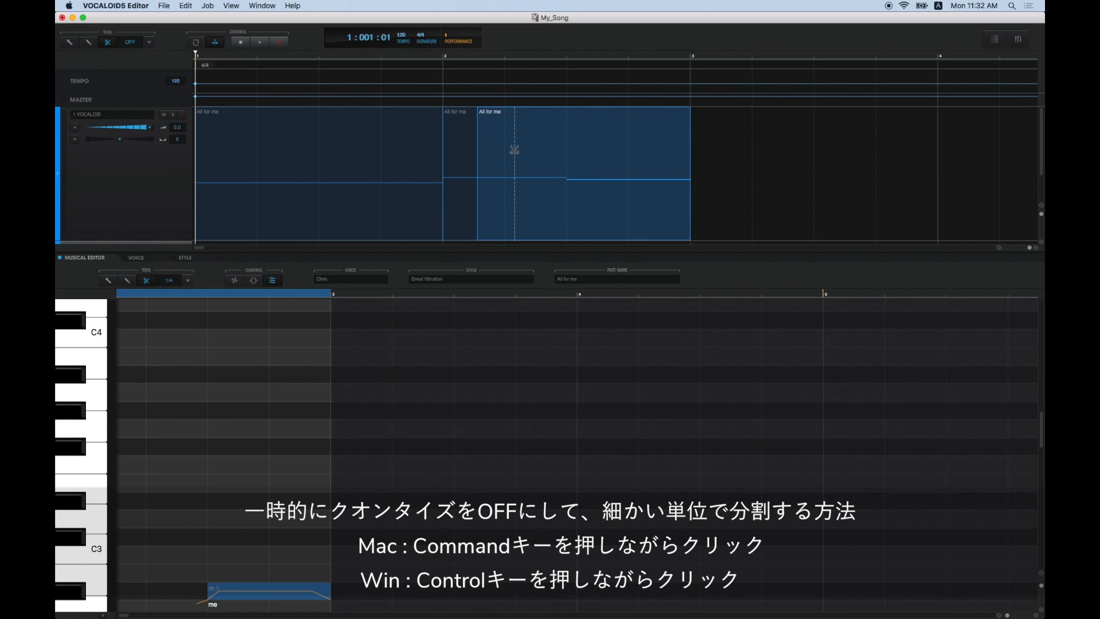
left_click(514, 150)
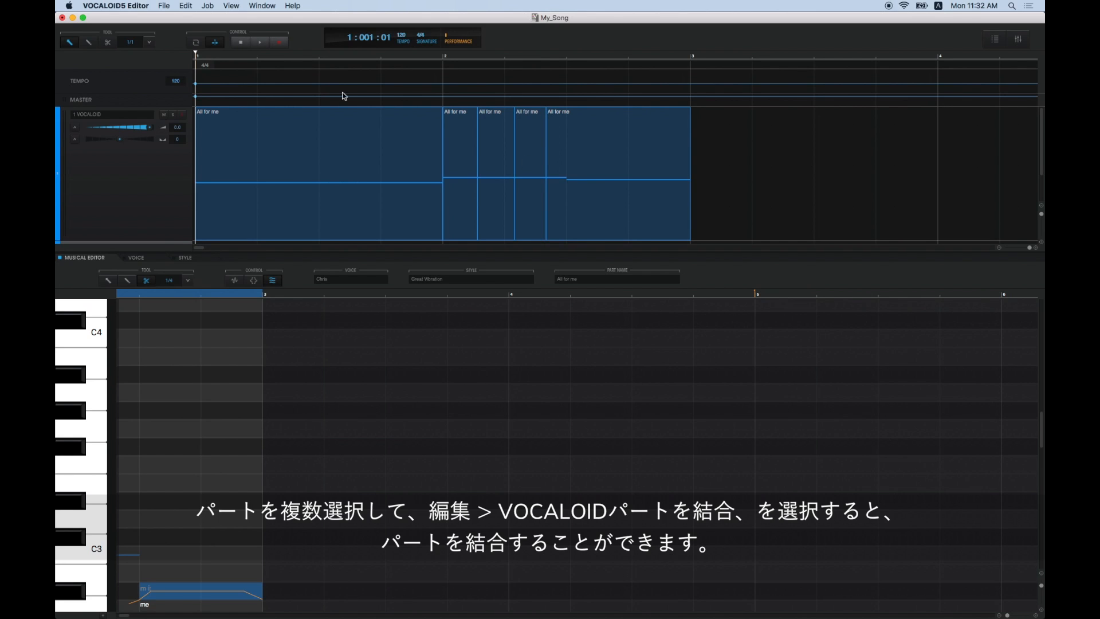
Step: Join the selected 'All for me' parts into one with Edit > Join VOCALOID Parts
left_click(184, 5)
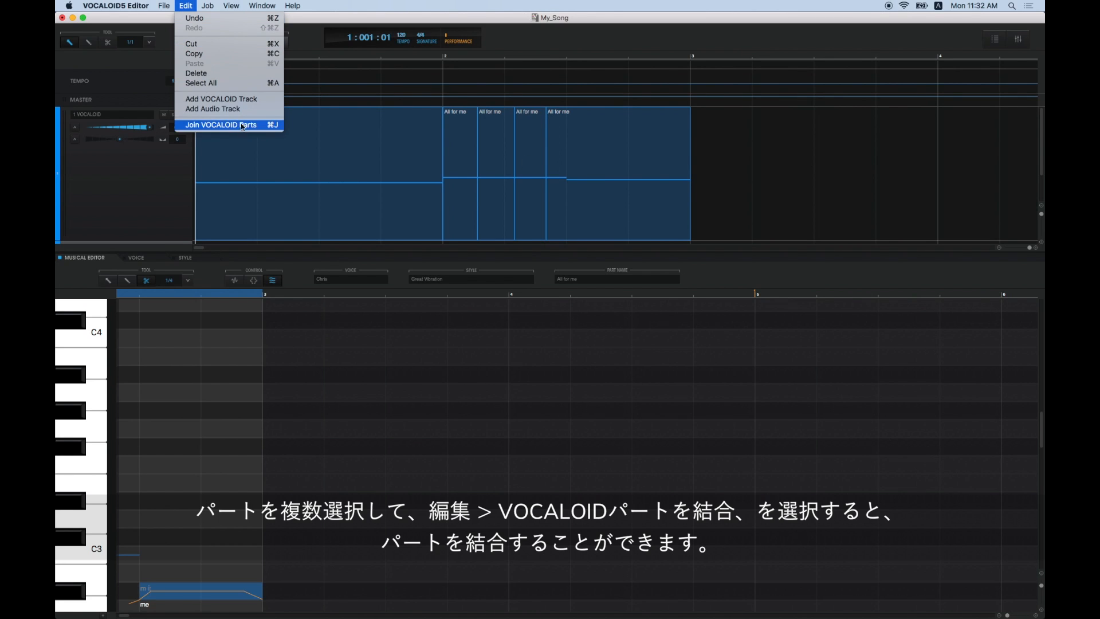
left_click(218, 124)
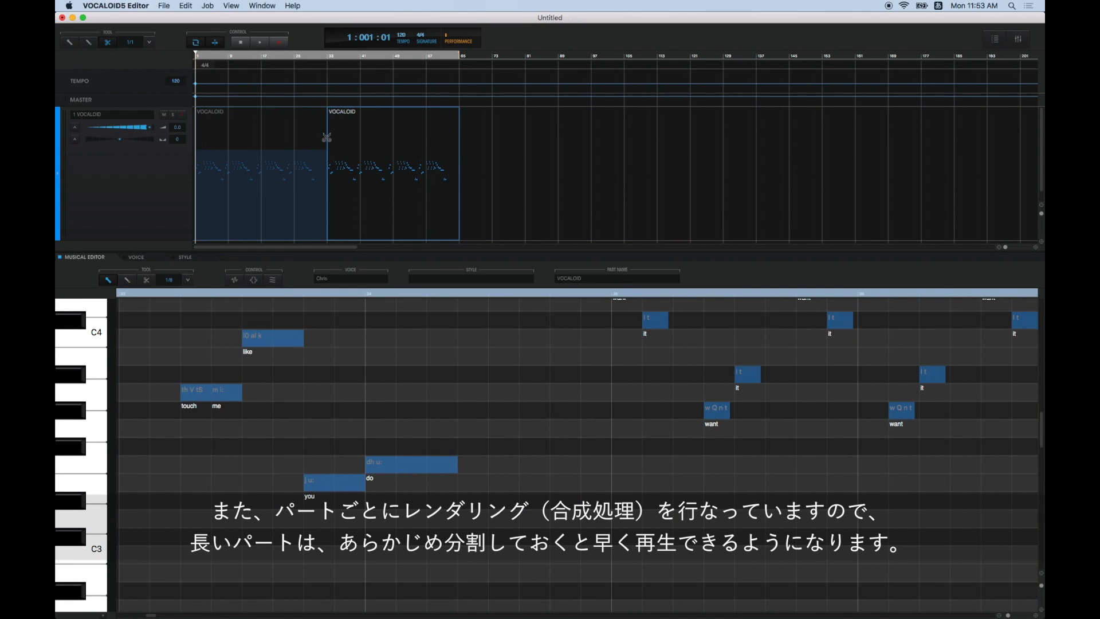
Step: Cut the long VOCALOID part at bar lines so the song ends up in four parts
left_click(303, 139)
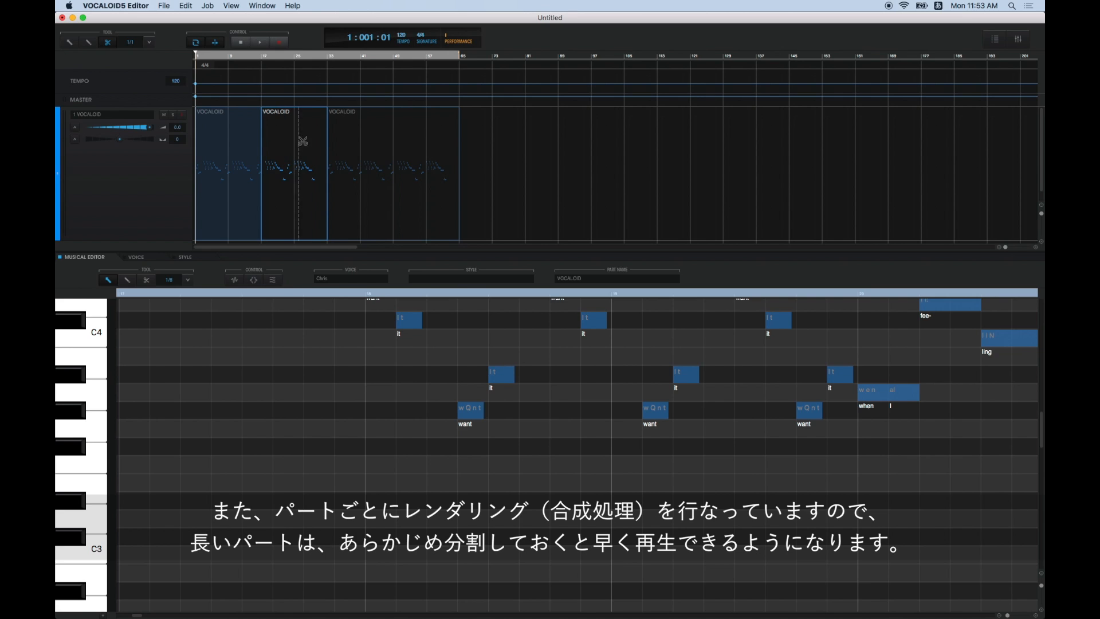
left_click(301, 140)
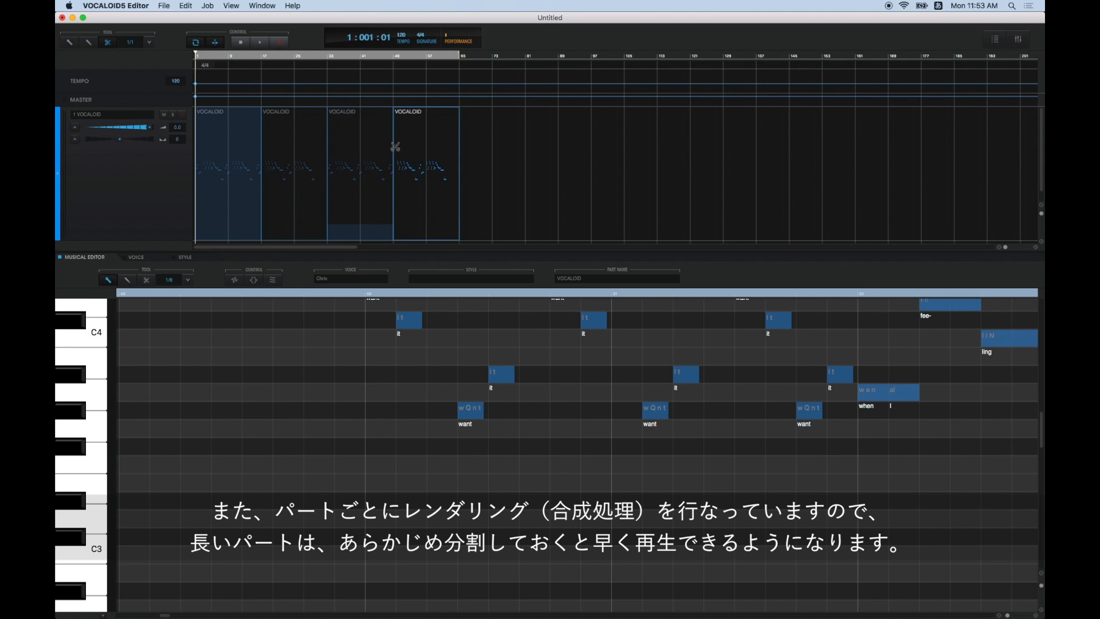